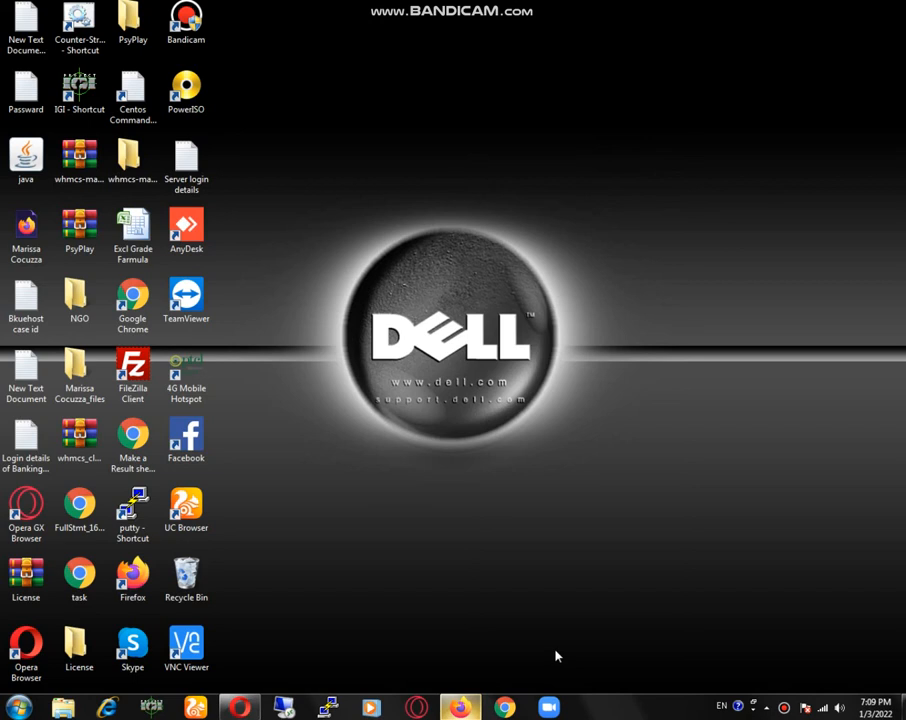
mouse_move(482, 702)
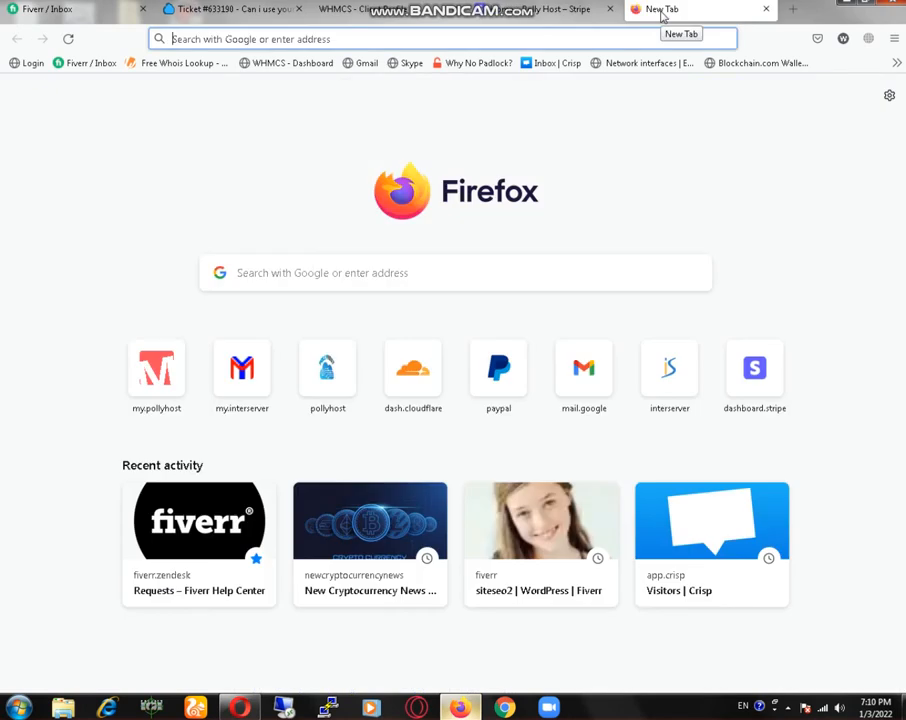
- Navigate to my.pollyhost.com/ to reach the PollyHost client area login
type("my.pollyhost.com/")
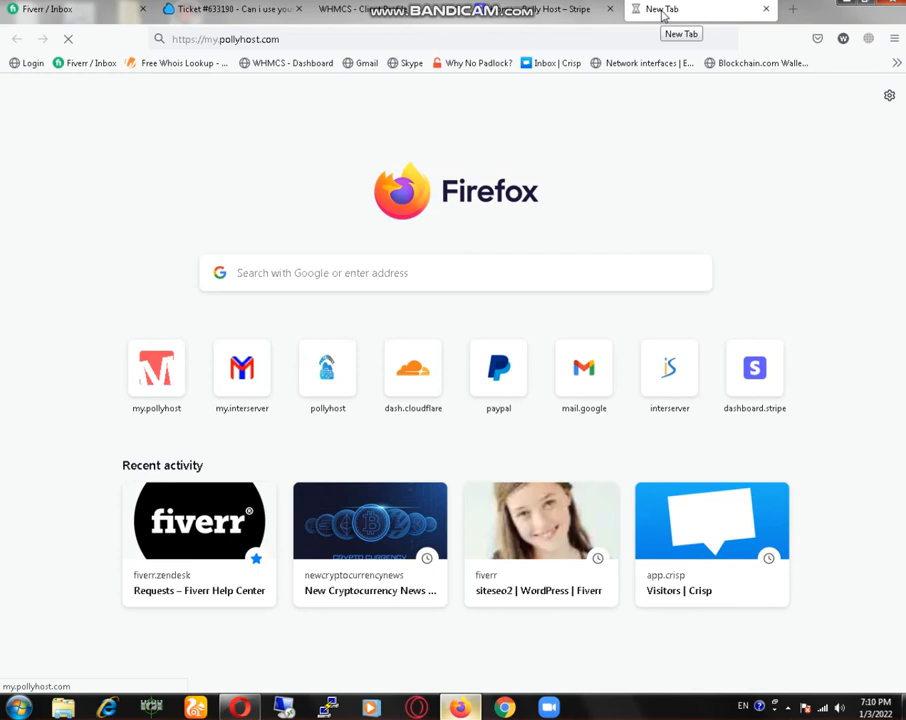
mouse_move(638, 16)
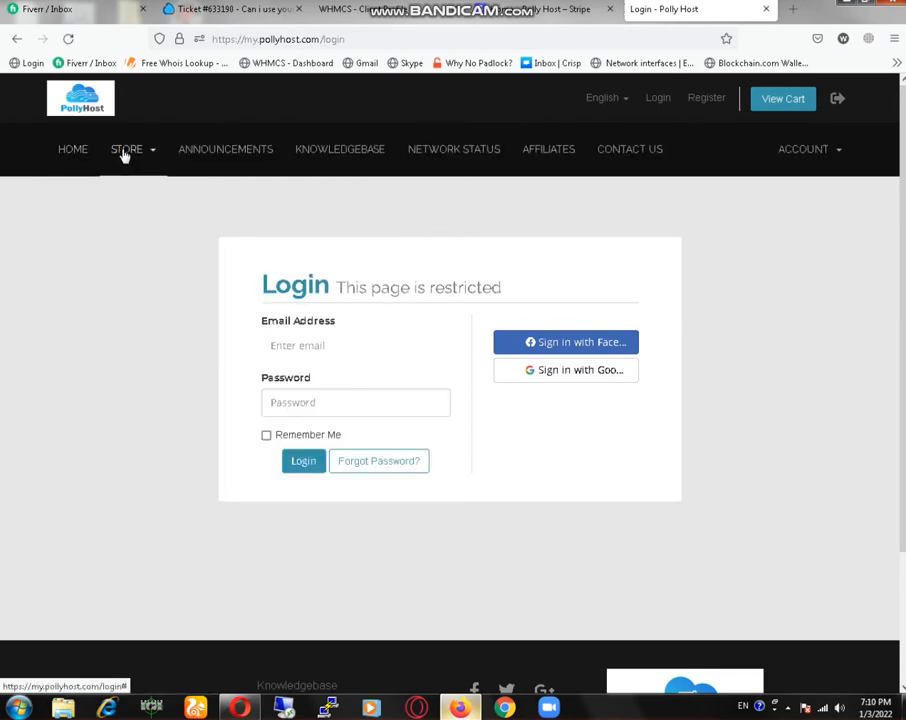
- Go to the Hosting store page listing Basic, Standard and Premium plans via the Store menu
left_click(126, 148)
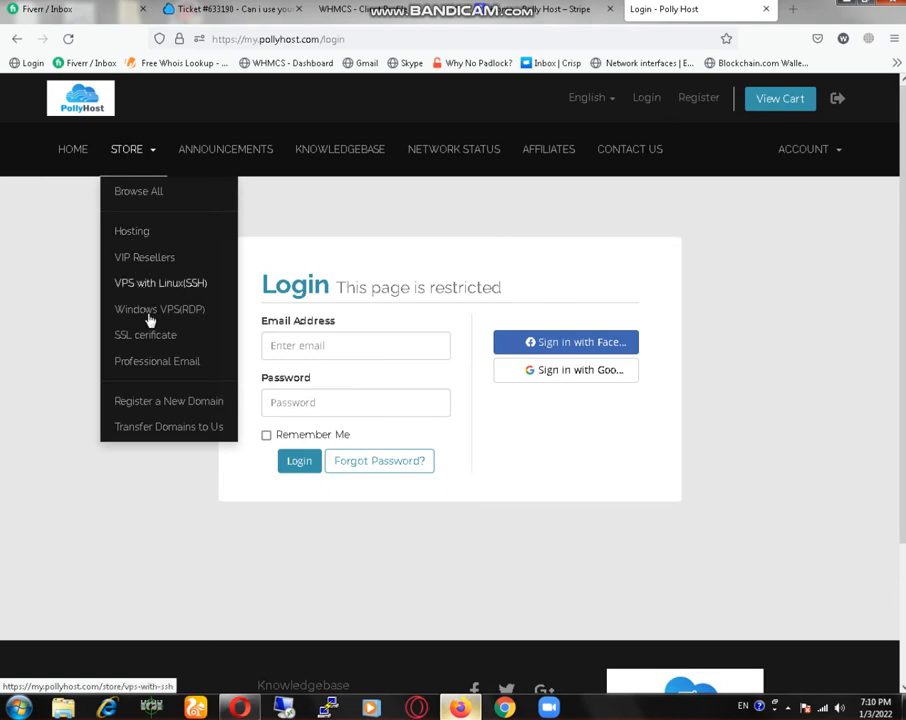
mouse_move(132, 236)
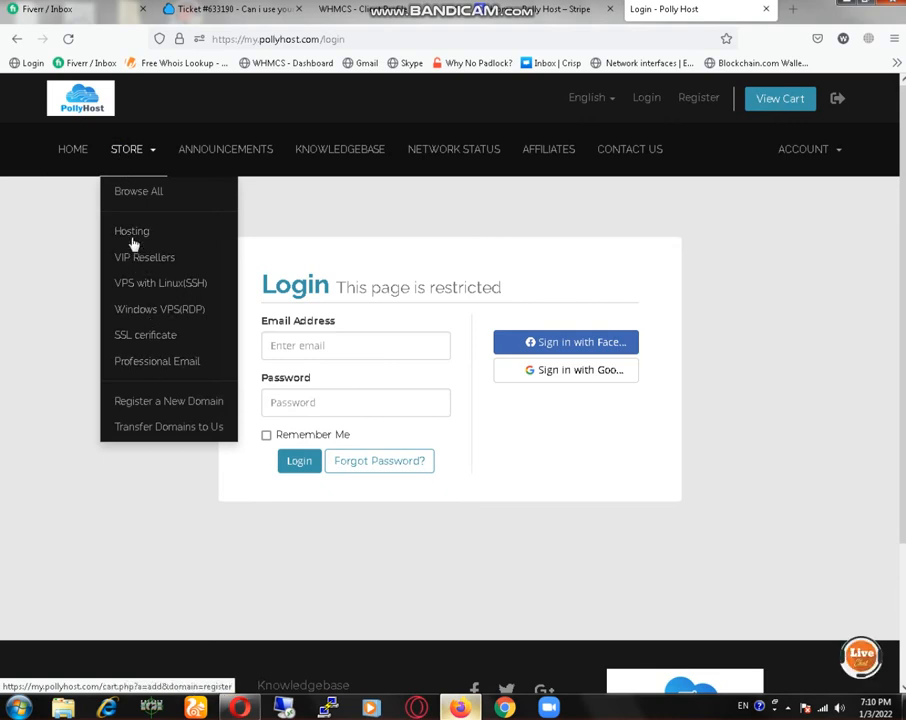
left_click(132, 232)
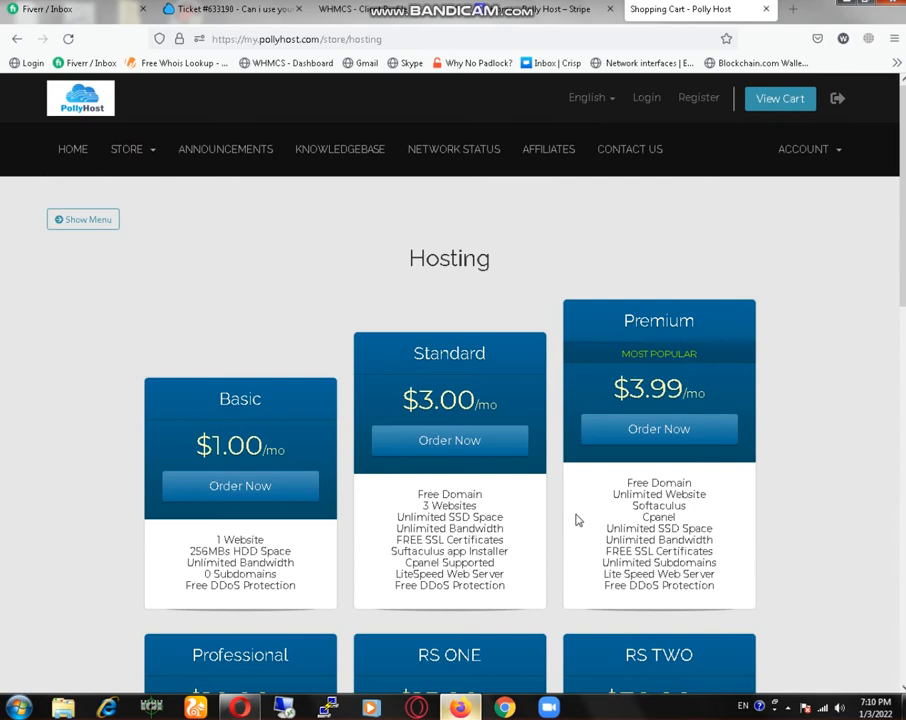
scroll("down", 3)
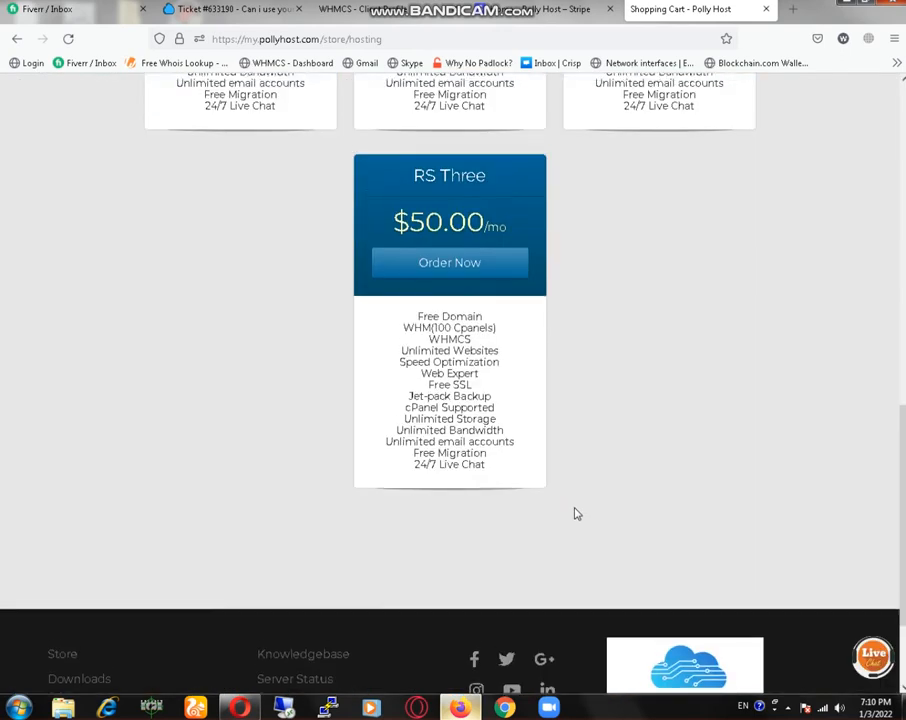
scroll("up", 3)
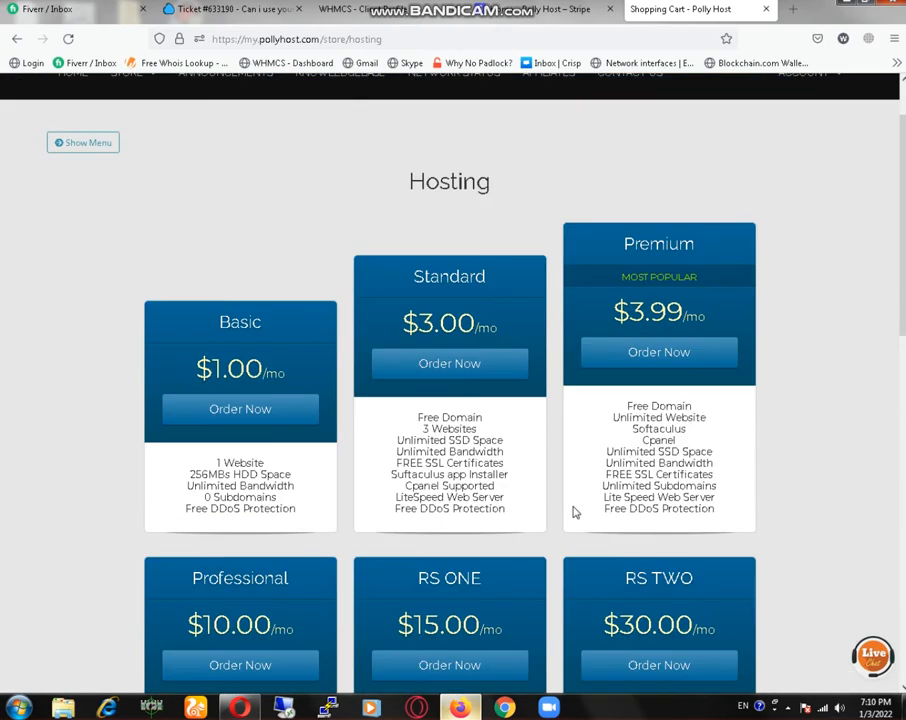
scroll("up", 3)
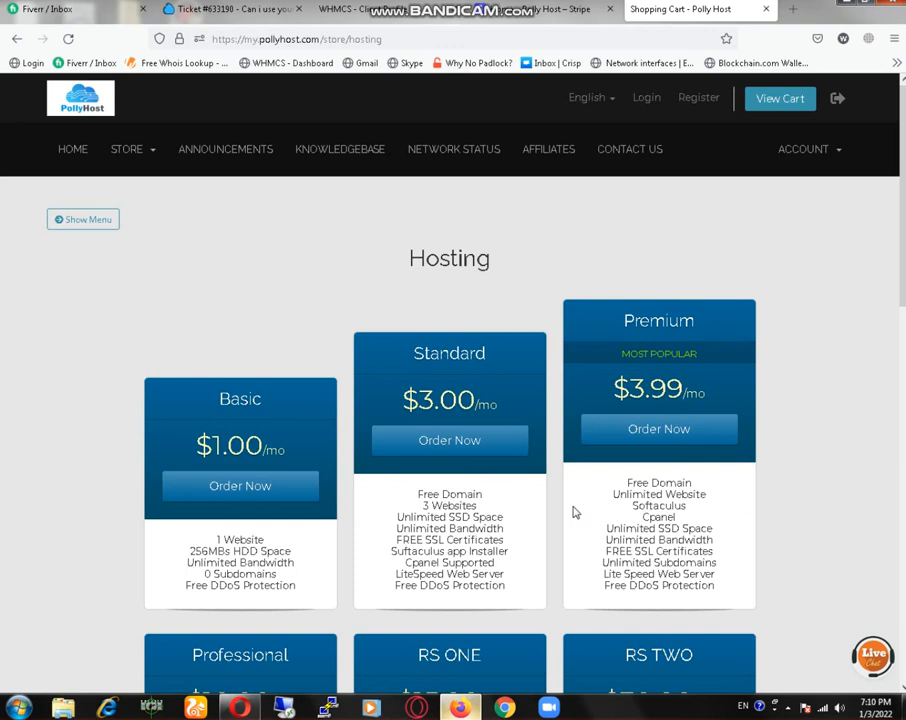
scroll("down", 3)
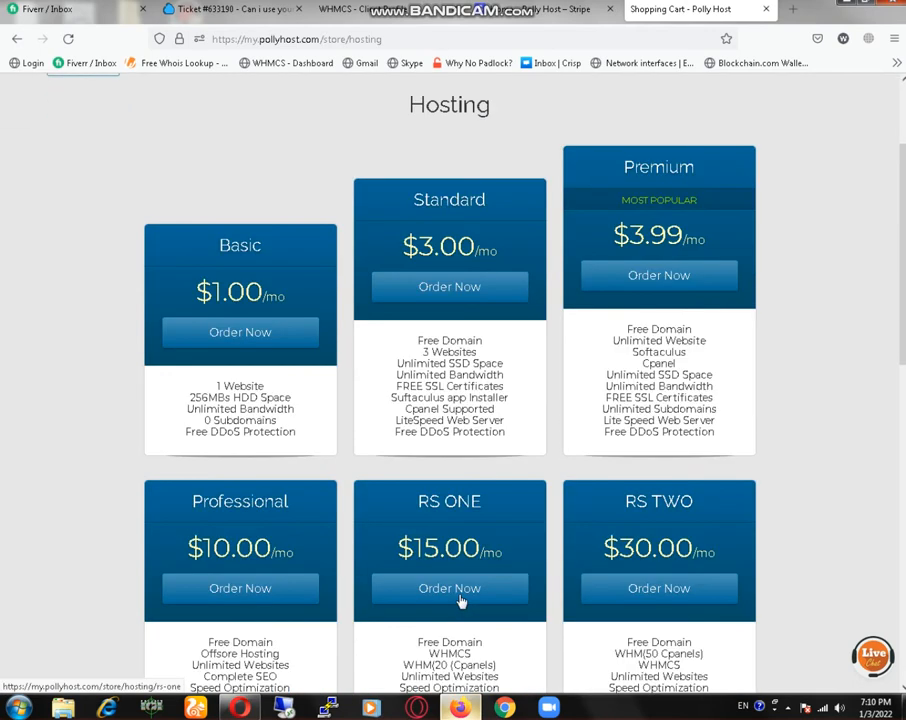
scroll("down", 3)
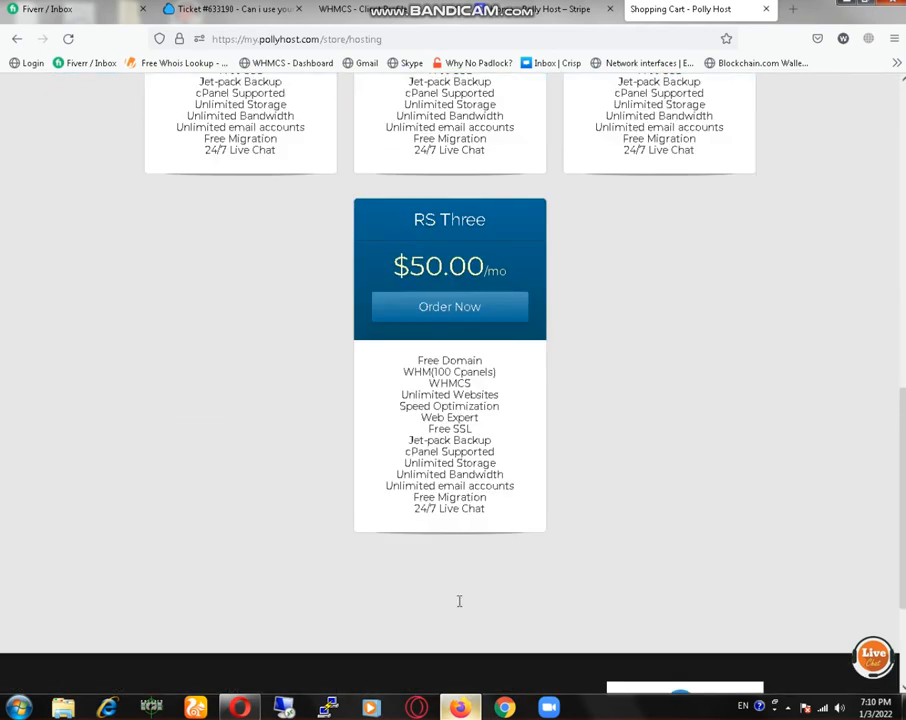
scroll("down", 3)
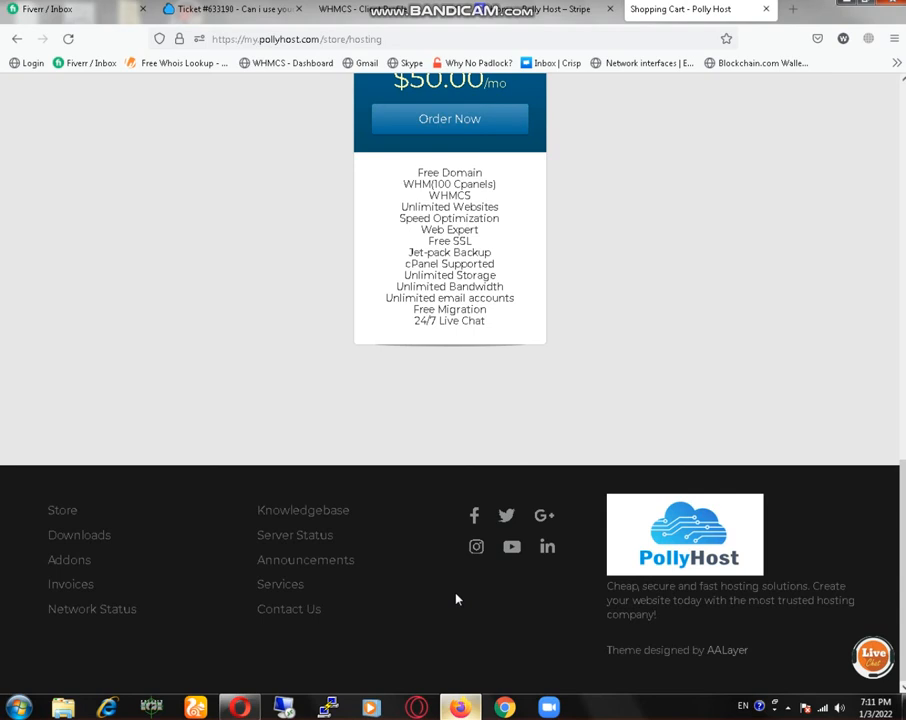
scroll("up", 3)
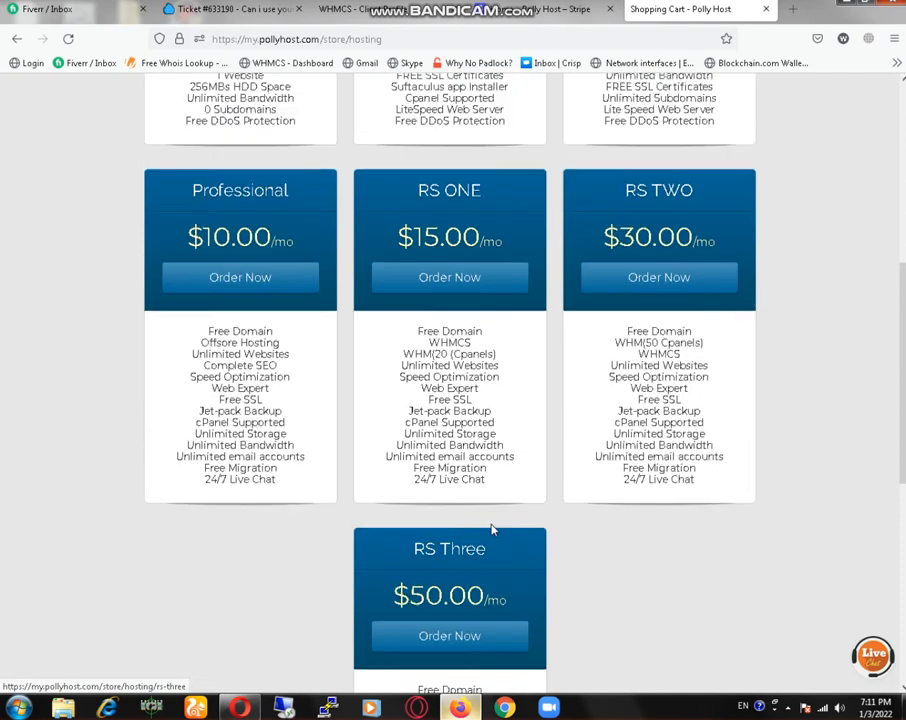
scroll("up", 3)
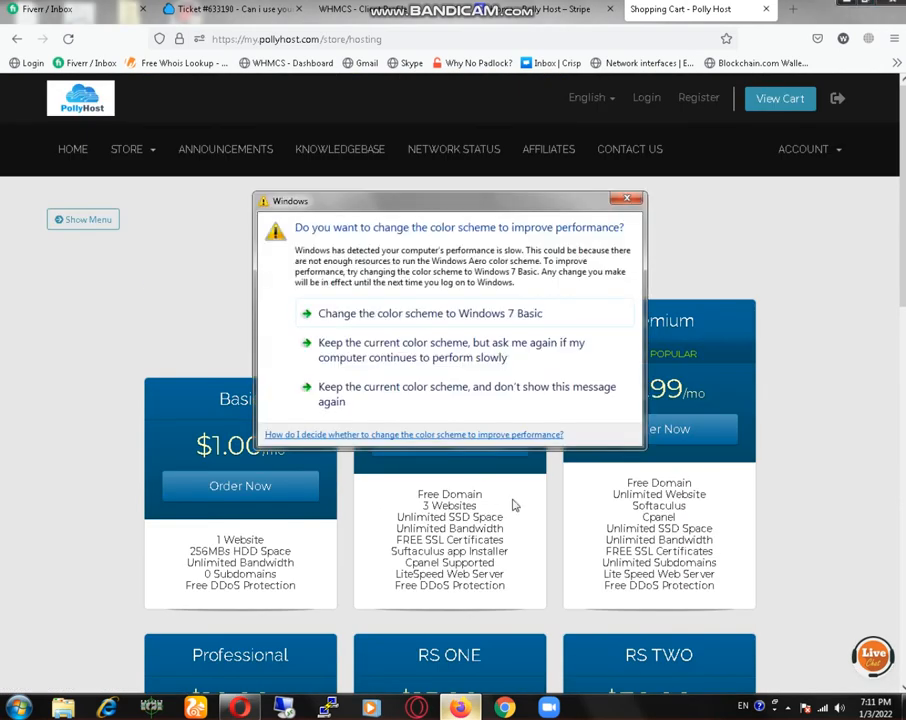
- Dismiss the Windows colour scheme performance prompt covering the Hosting page
left_click(628, 198)
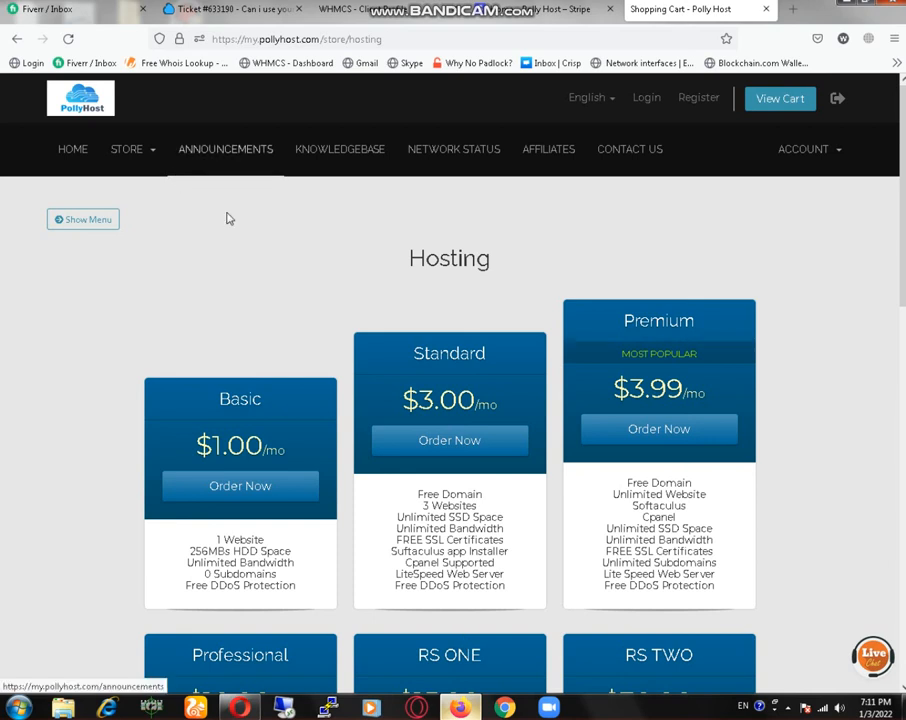
mouse_move(458, 140)
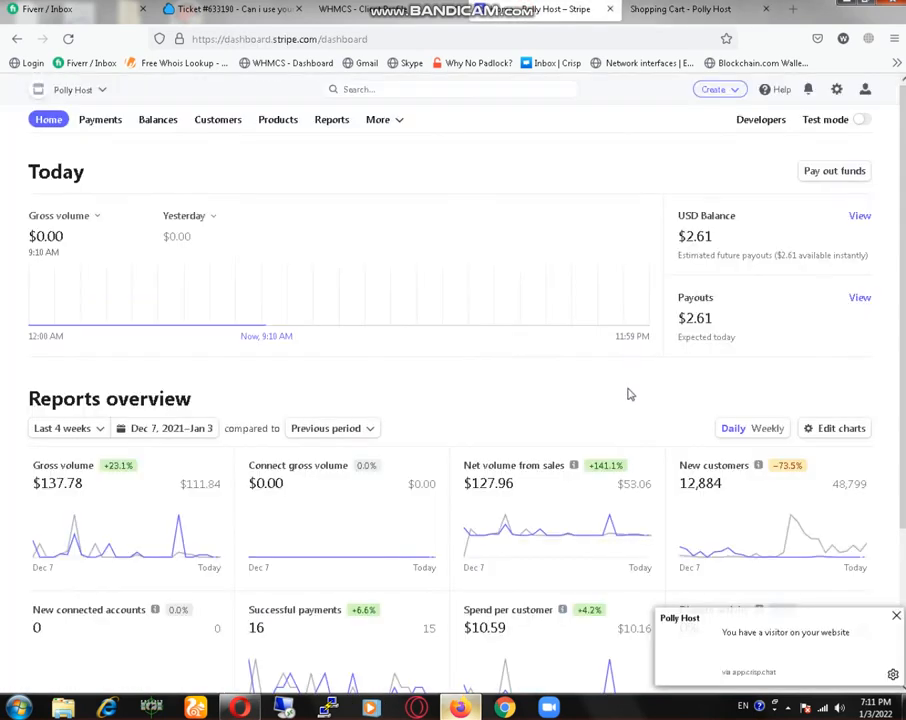
- Switch from the Stripe home overview to the Payments section in the top navigation
scroll("down", 3)
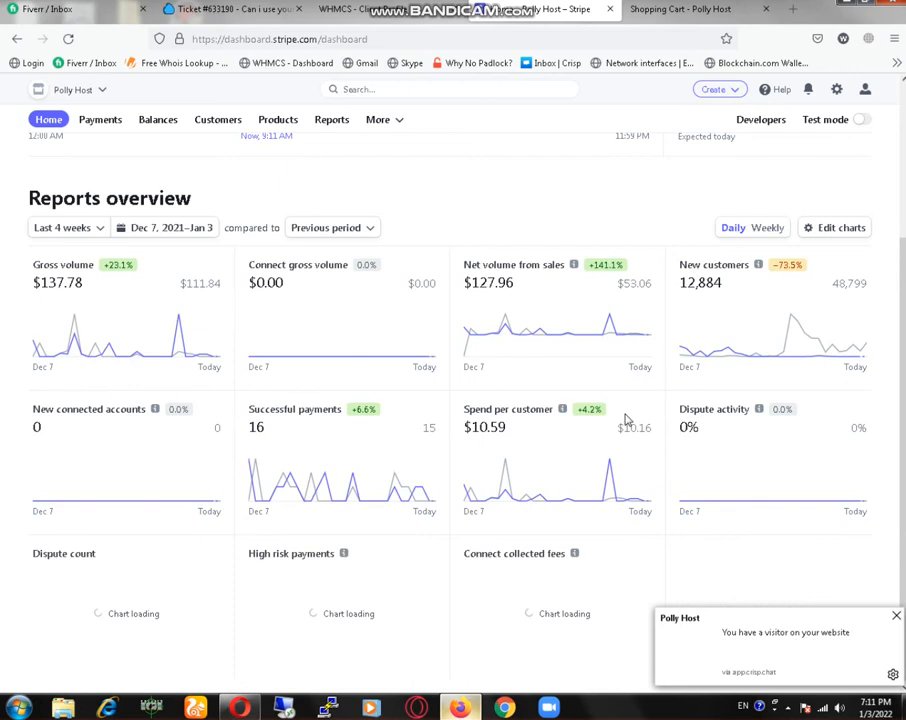
scroll("up", 3)
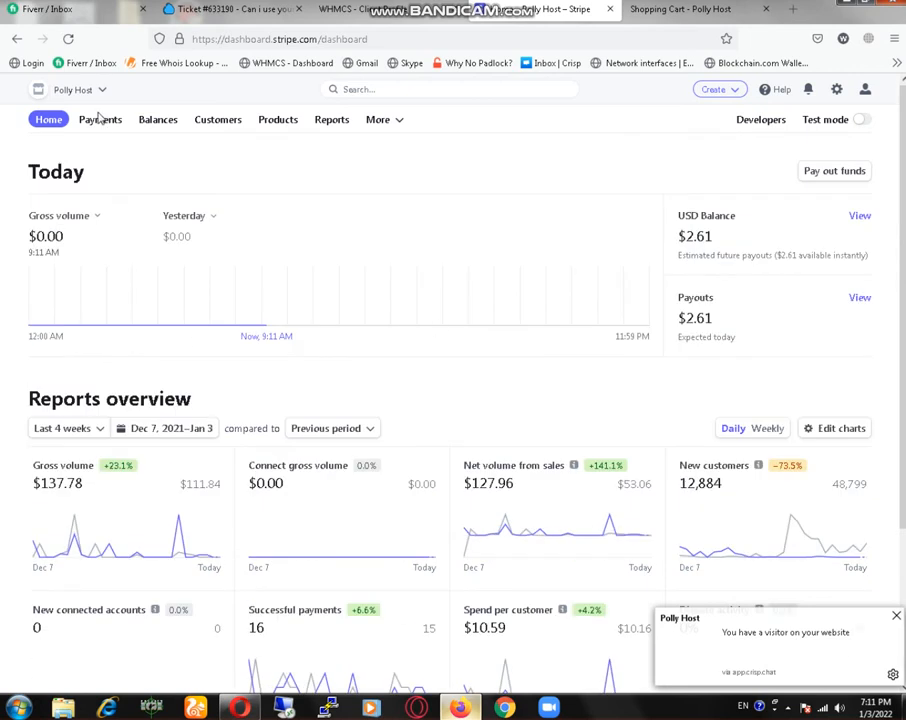
mouse_move(100, 120)
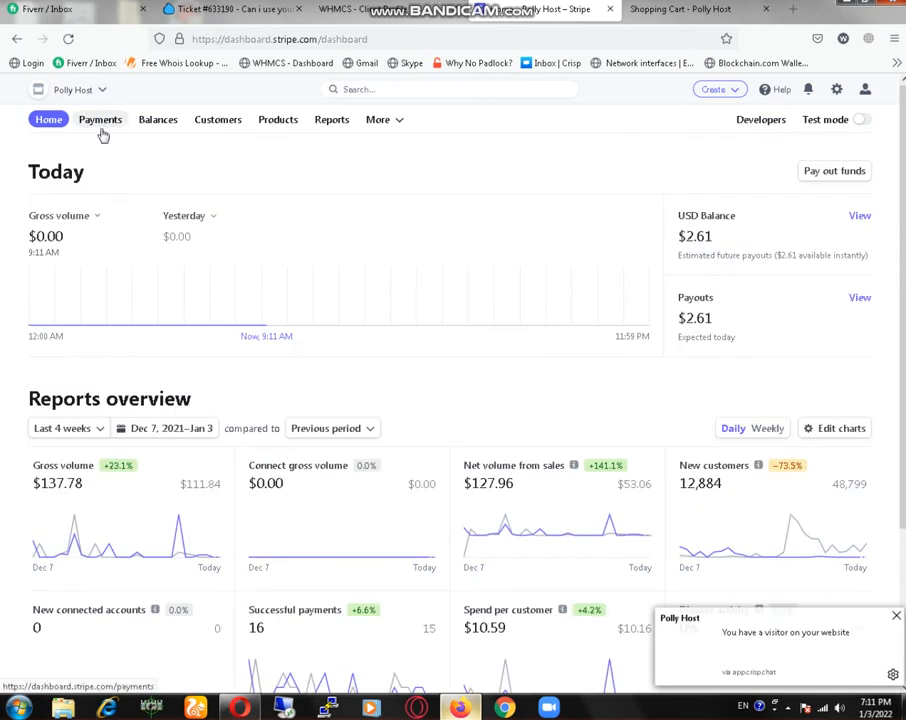
mouse_move(100, 124)
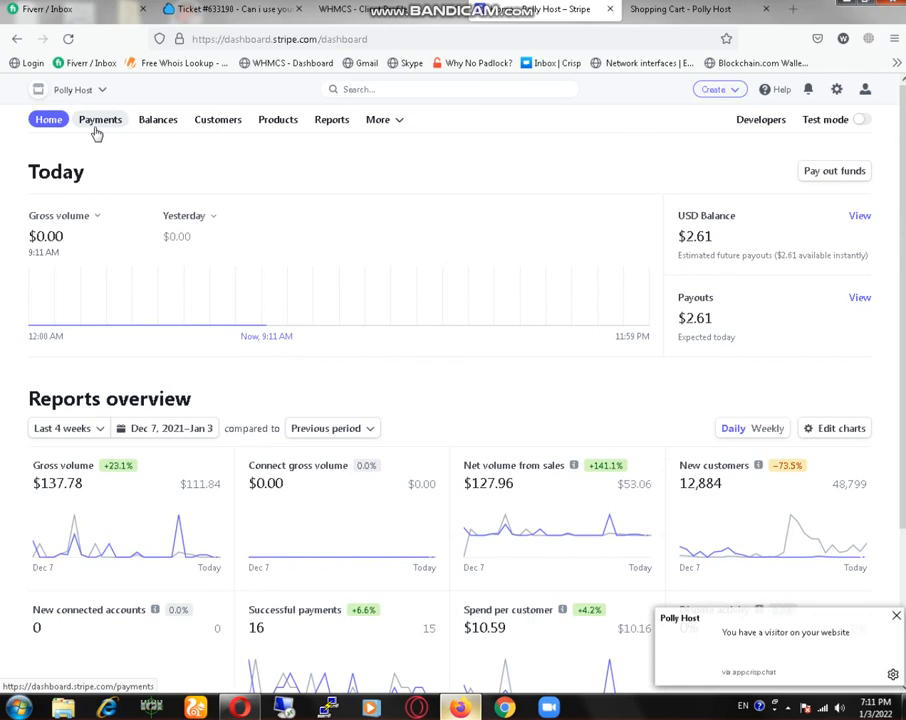
right_click(100, 120)
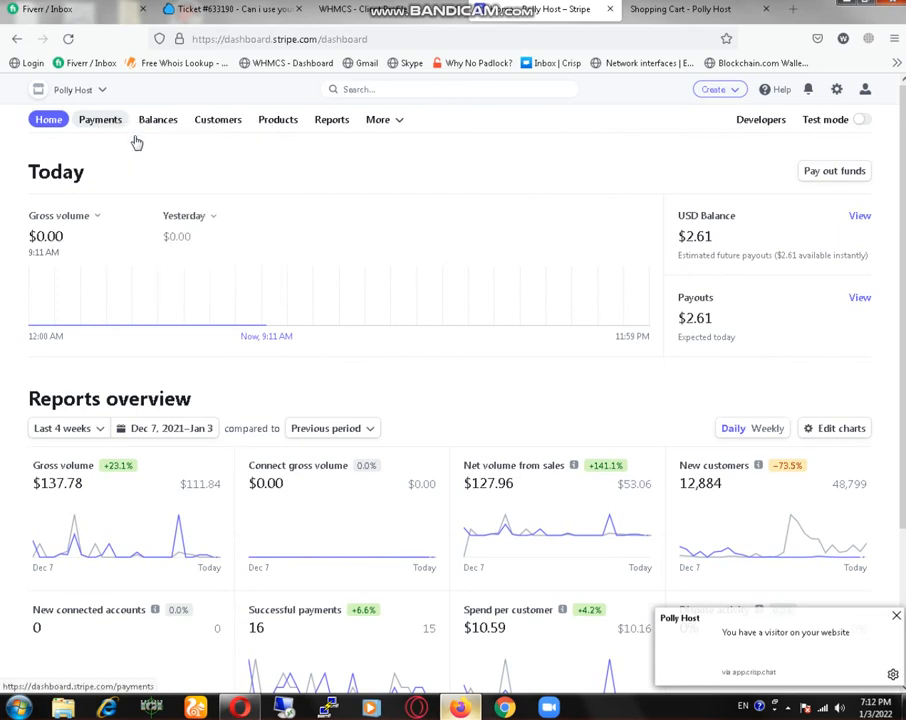
mouse_move(100, 120)
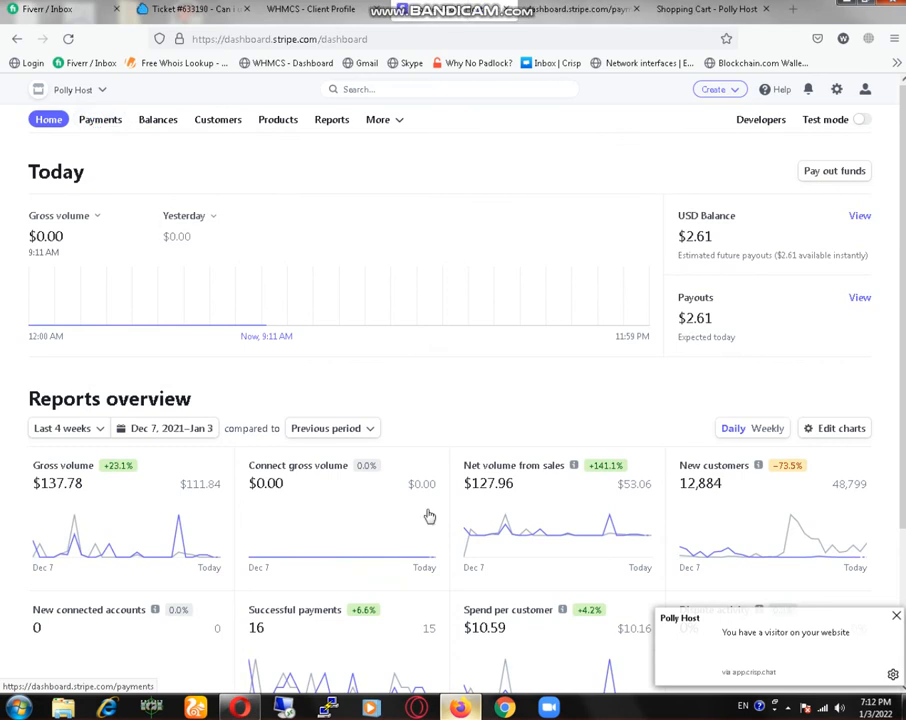
mouse_move(728, 622)
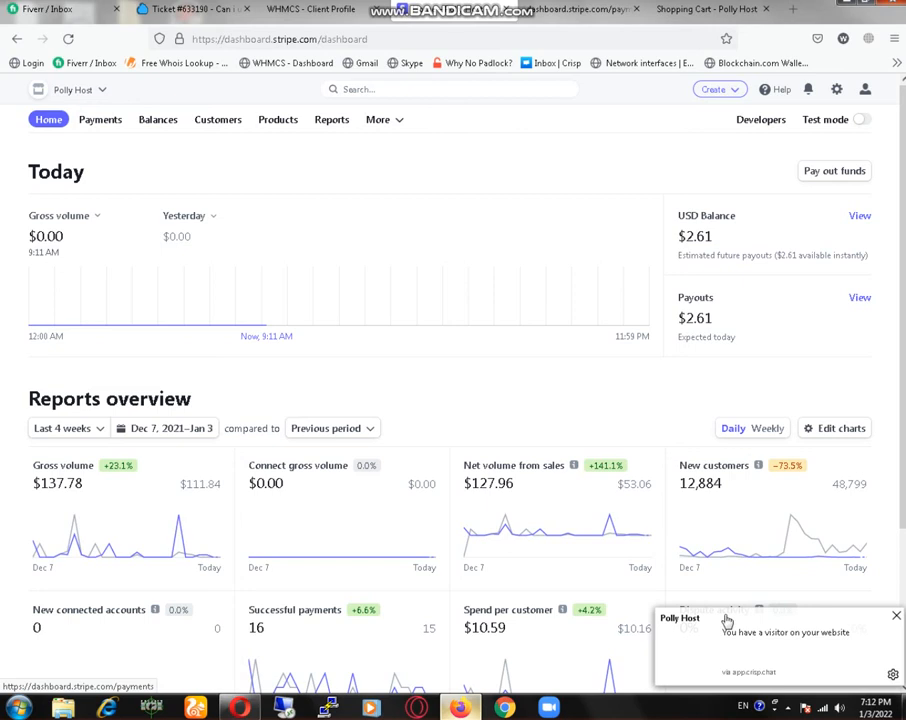
left_click(100, 120)
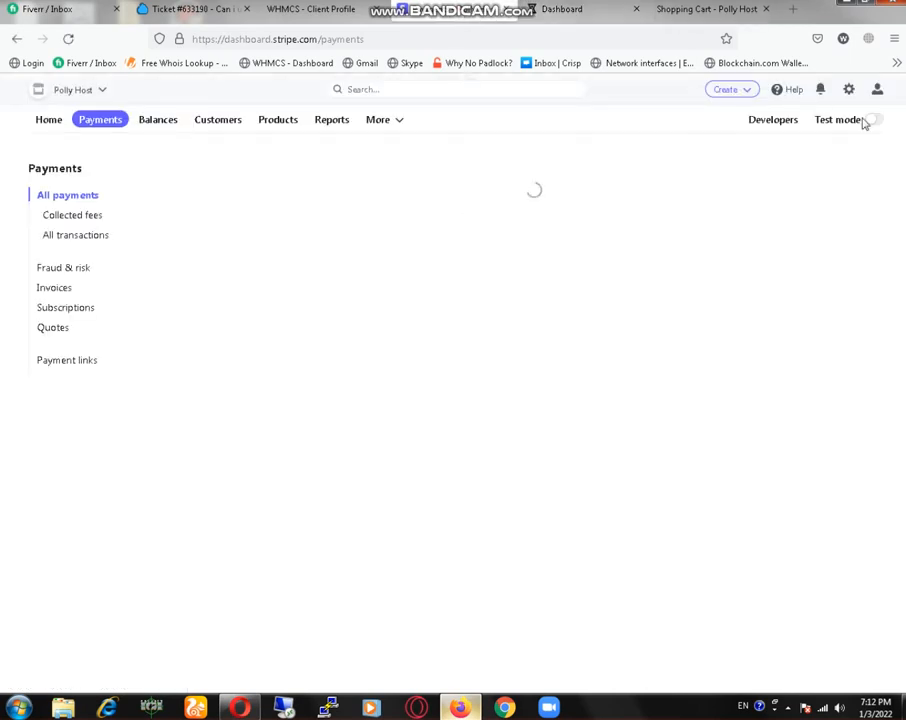
mouse_move(348, 264)
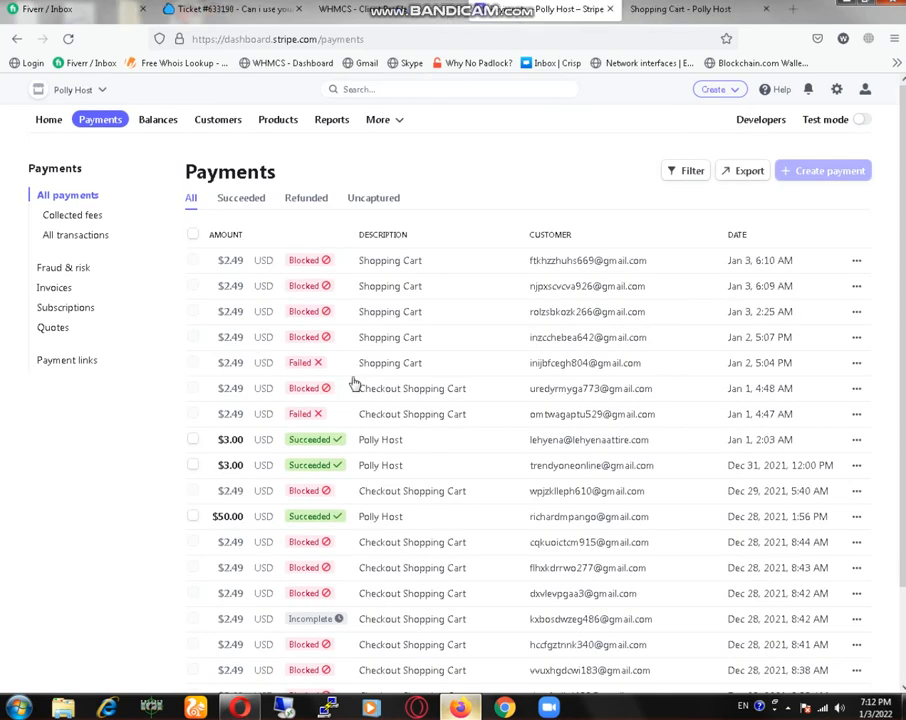
scroll("down", 3)
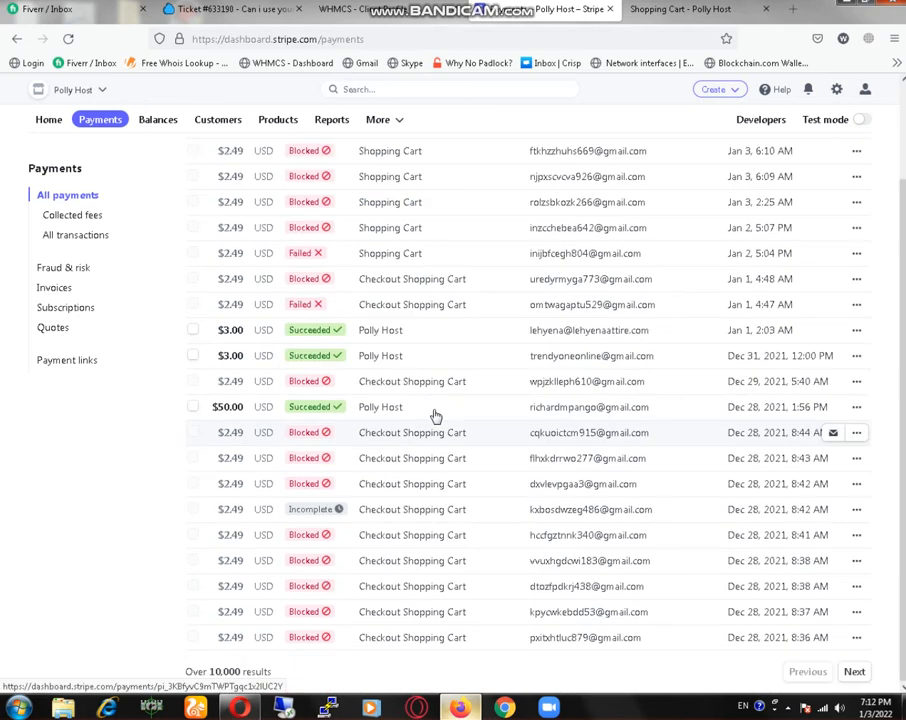
scroll("up", 3)
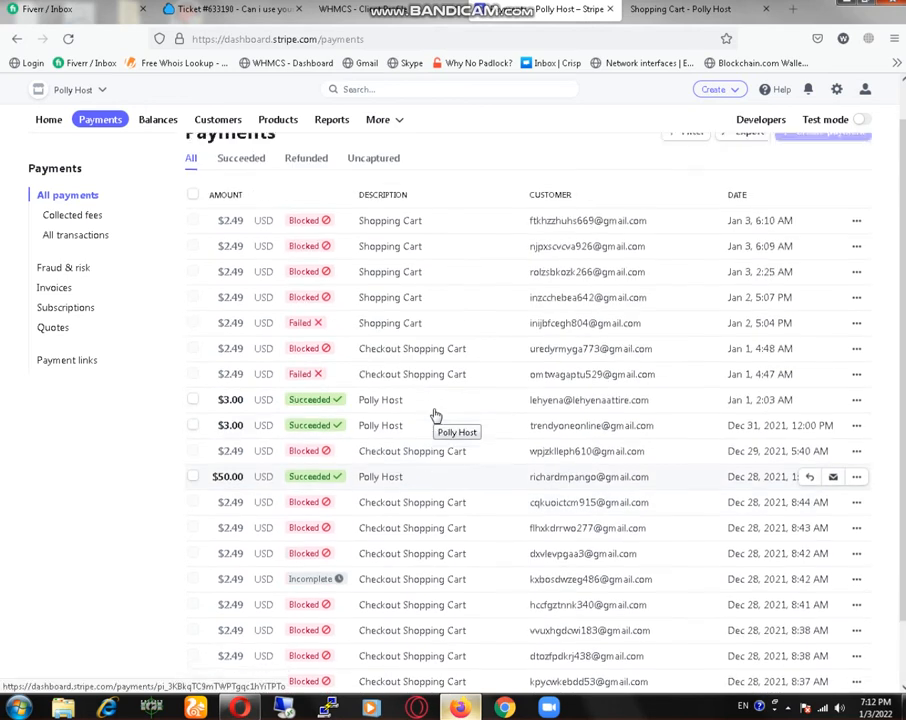
scroll("down", 3)
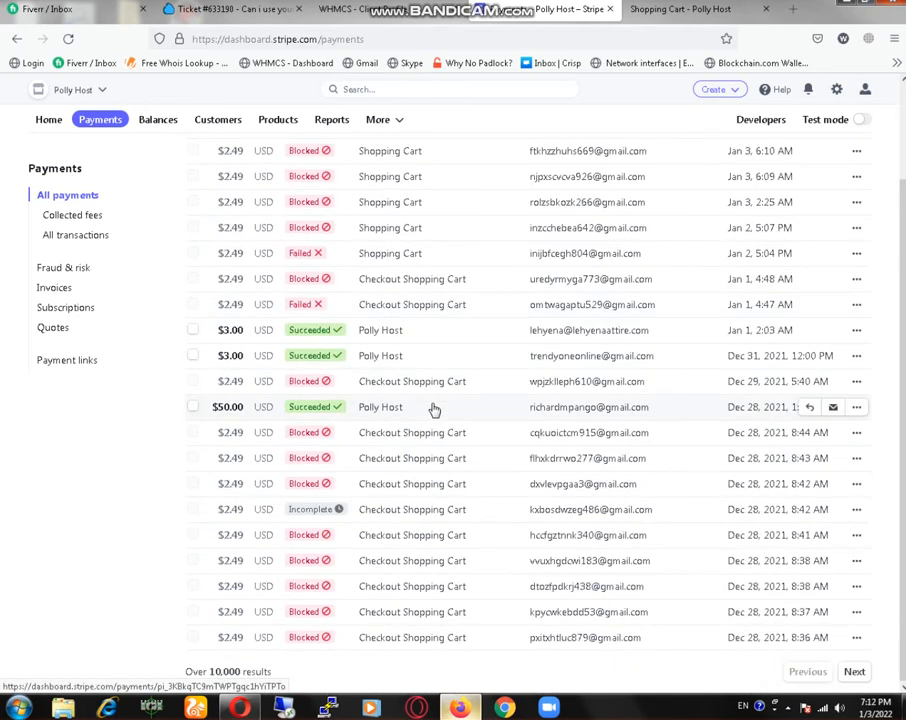
scroll("up", 3)
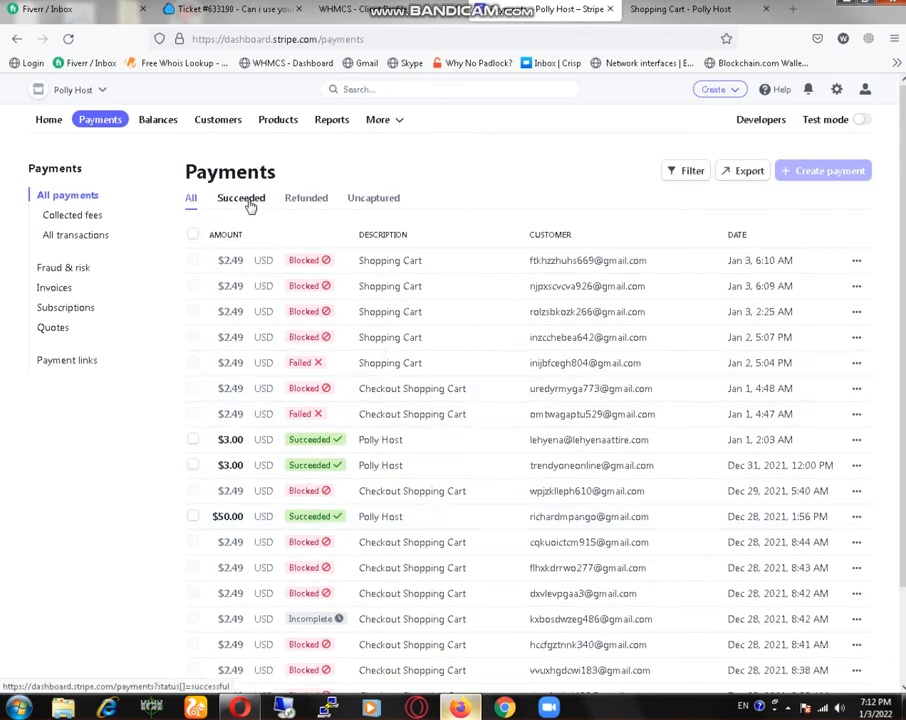
- Filter the payments list to Succeeded, showing the 244 successful Polly Host charges
left_click(240, 198)
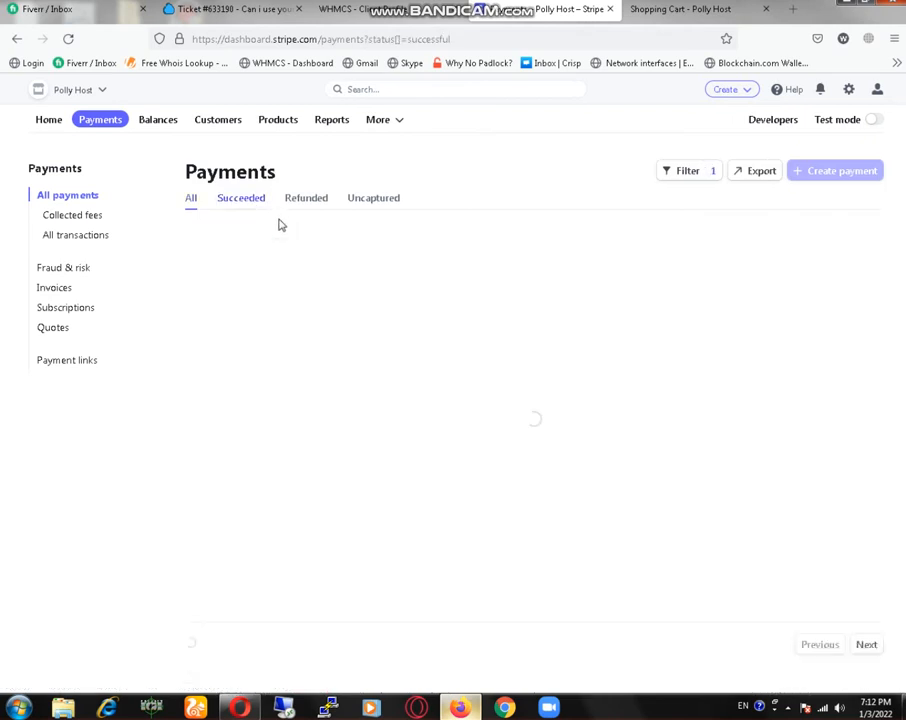
left_click(240, 198)
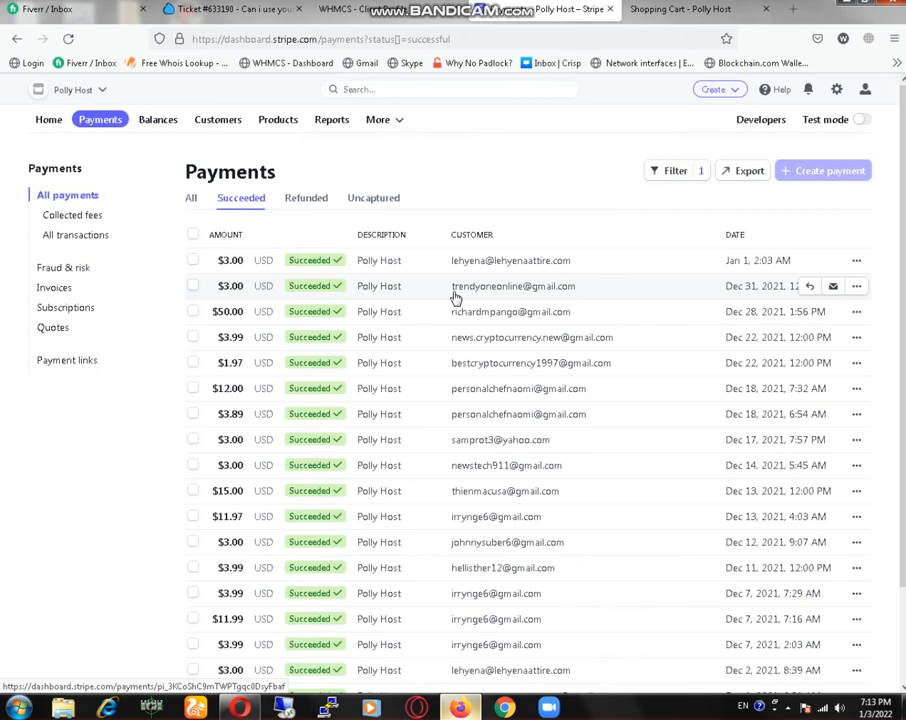
scroll("down", 3)
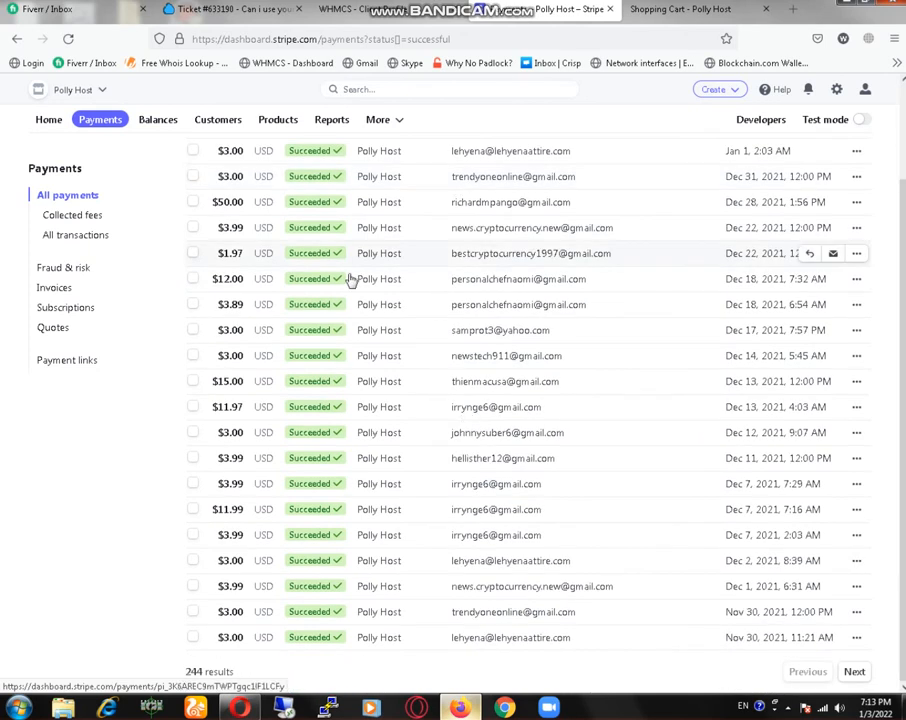
- Filter the payments list to Refunded charges only
left_click(306, 198)
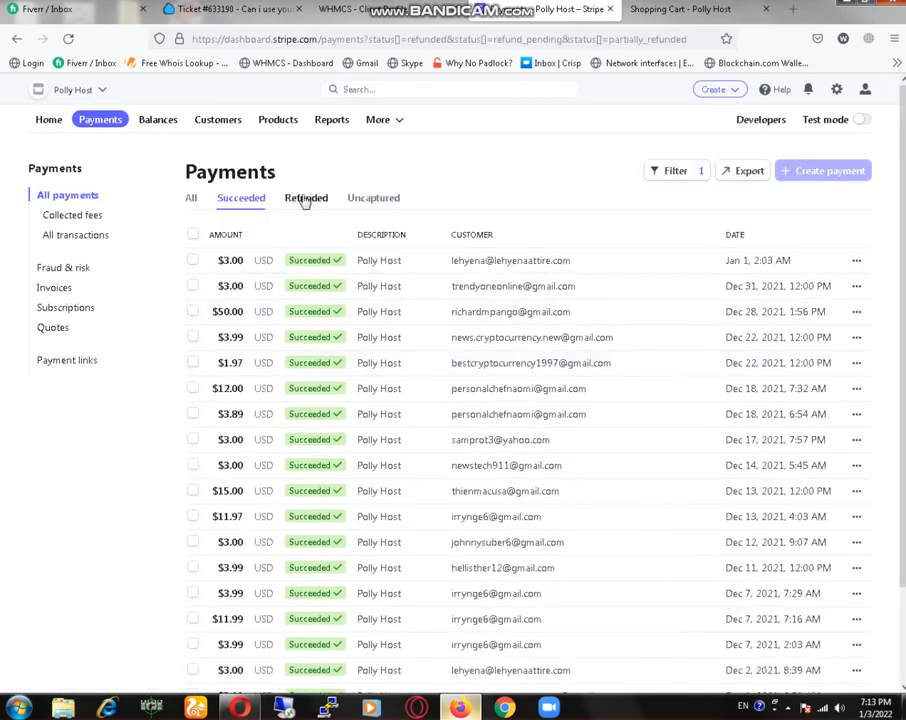
left_click(306, 198)
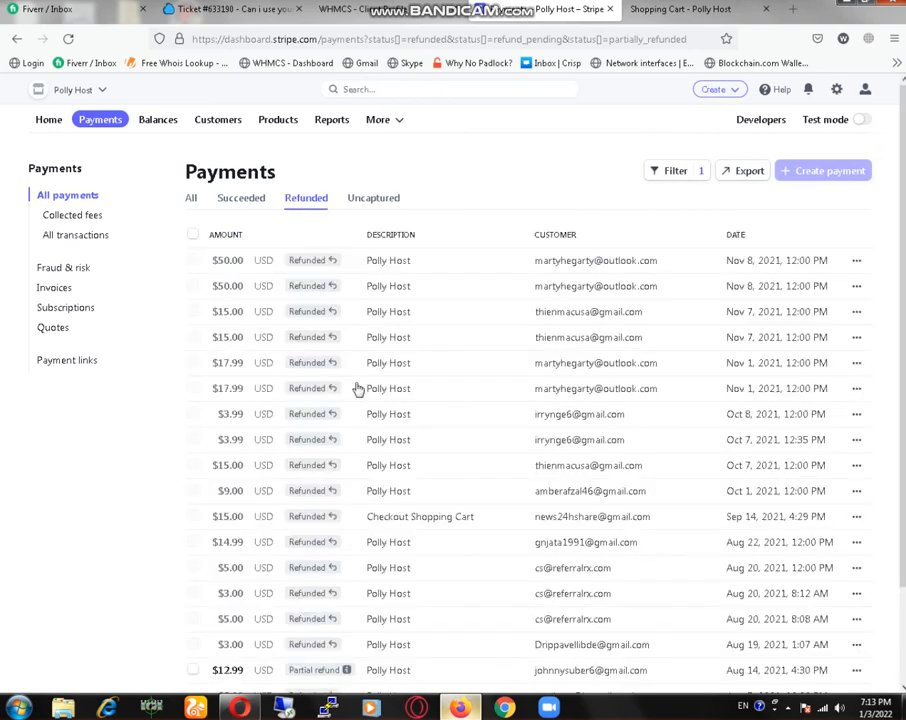
mouse_move(388, 388)
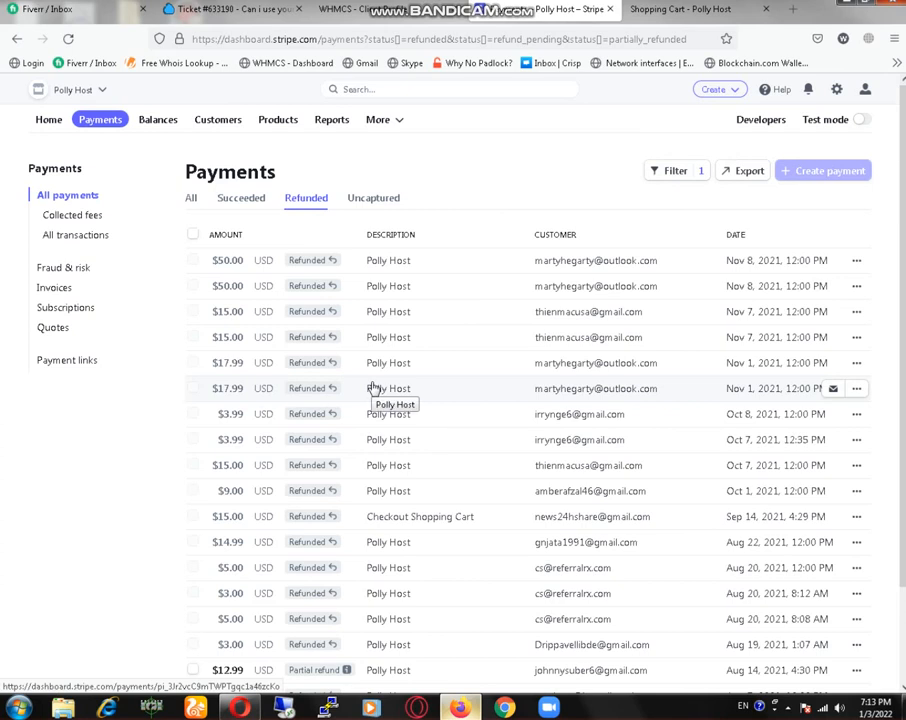